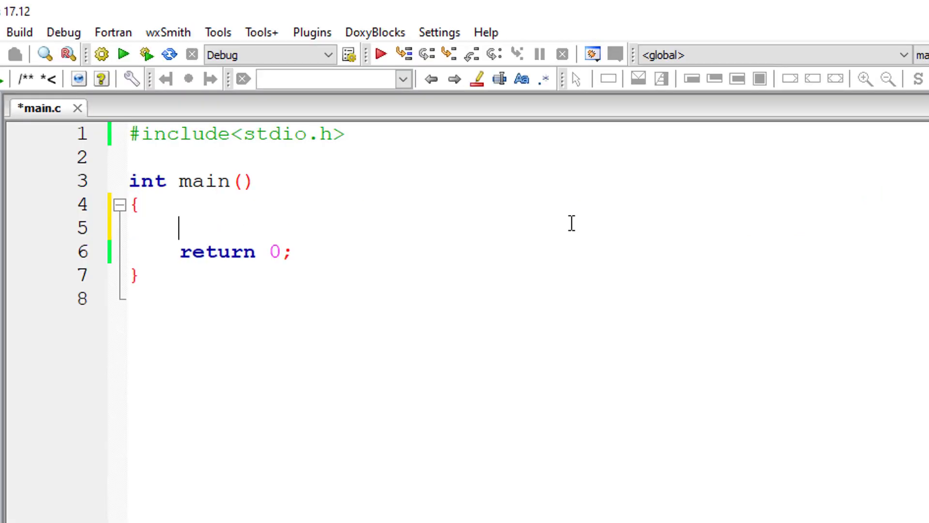
- Declare int start = 2, num, count, flag and inum at the top of main
{"action": "type", "text": "int start"}
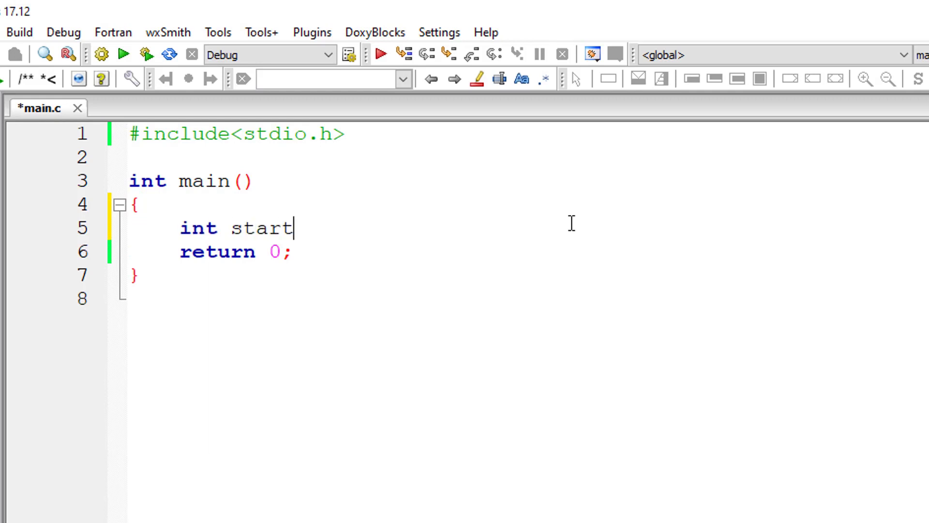
{"action": "type", "text": "= 2"}
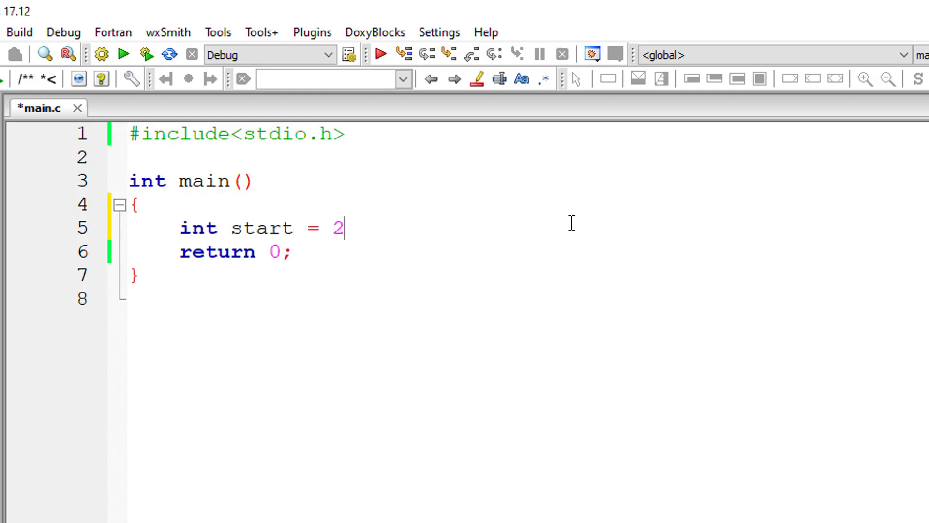
{"action": "type", "text": ", num"}
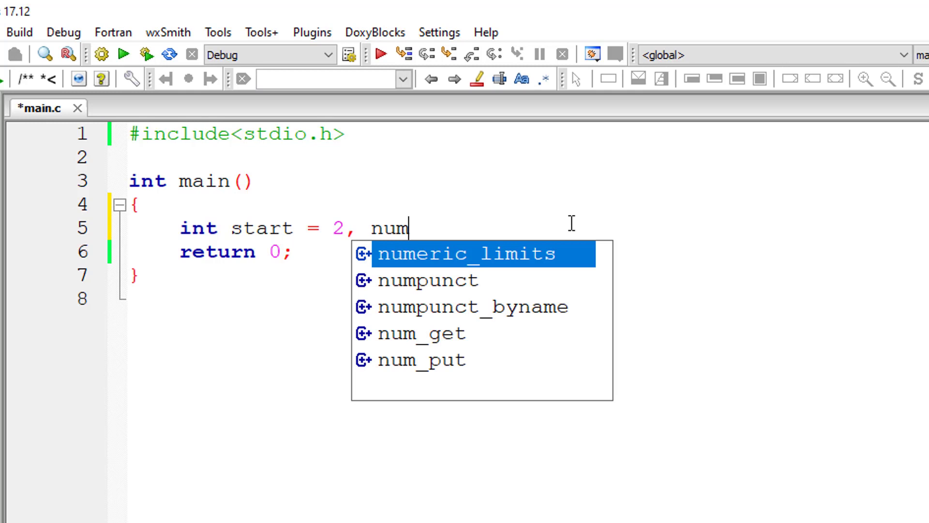
{"action": "type", "text": ", c"}
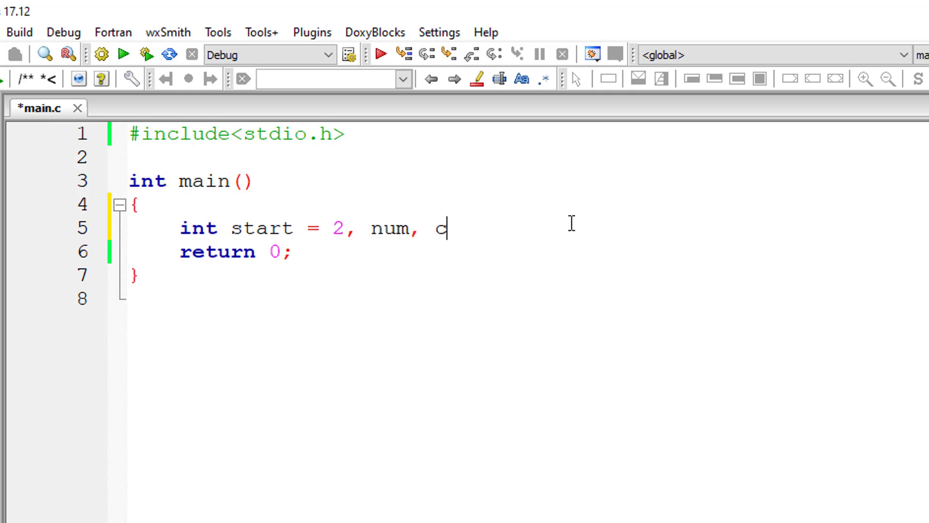
{"action": "type", "text": "ount, fla"}
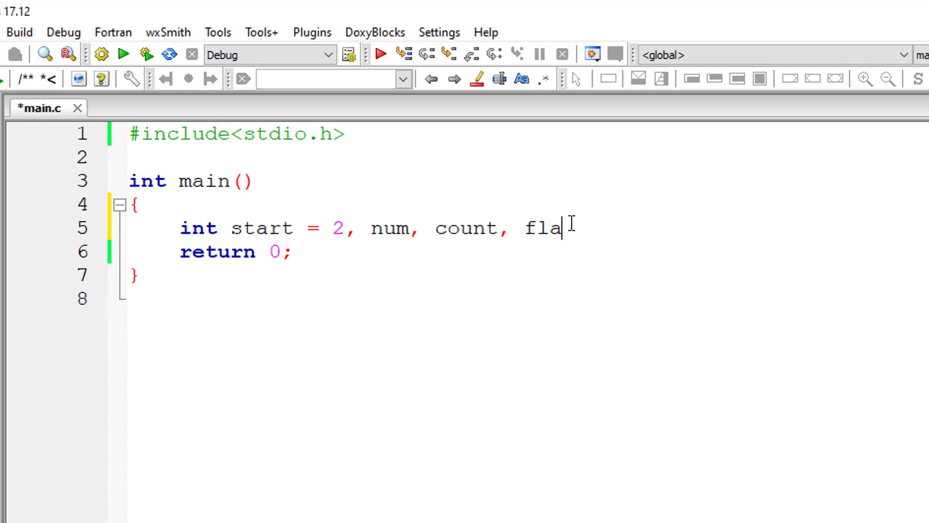
{"action": "type", "text": "g, inum;"}
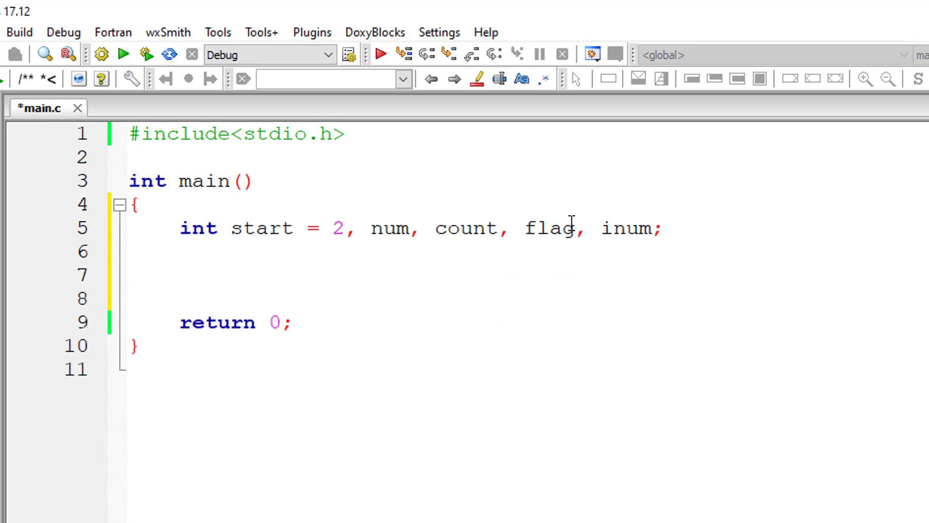
- Add printf("Enter the limit") and scanf("%d", &num); to read the limit
{"action": "type", "text": "printf(\"Ent\""}
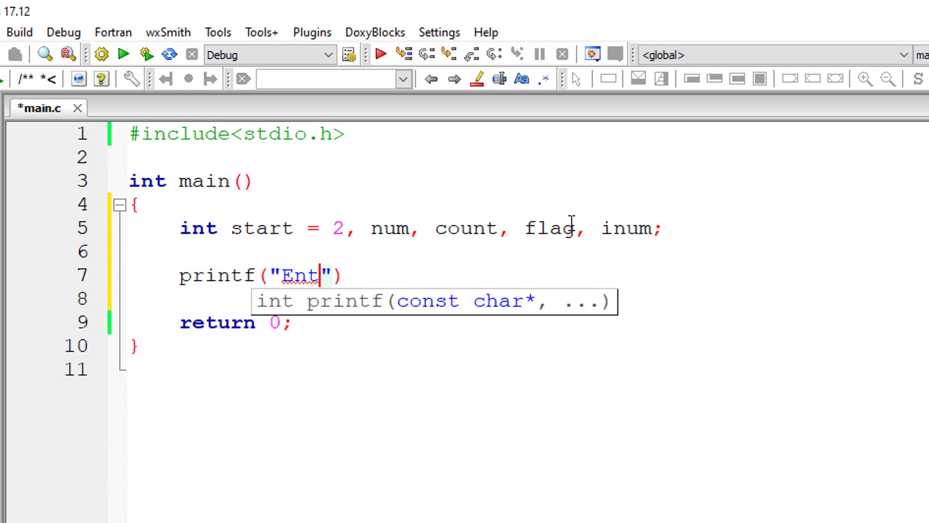
{"action": "type", "text": "er the limit\\n"}
{"action": "left_click", "coordinate": [527, 299]}
{"action": "type", "text": "scanf(\"%d"}
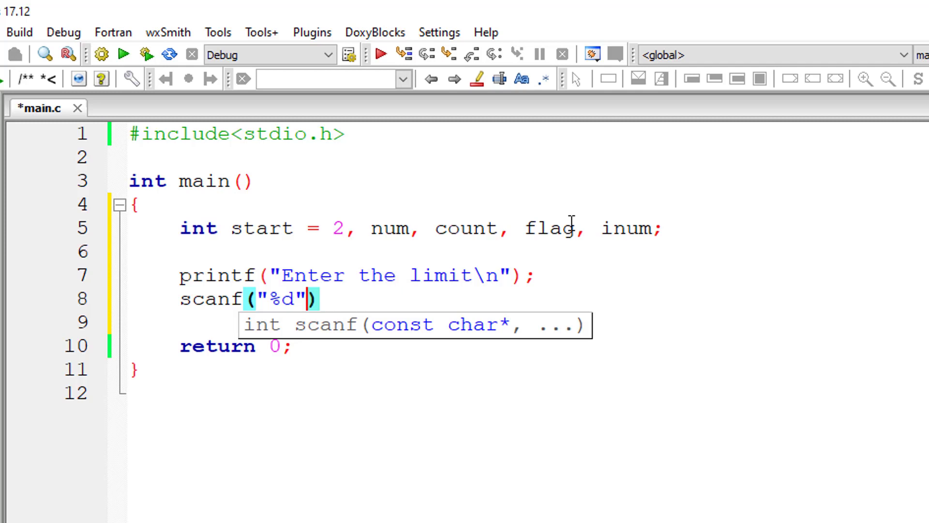
{"action": "type", "text": ", &nu"}
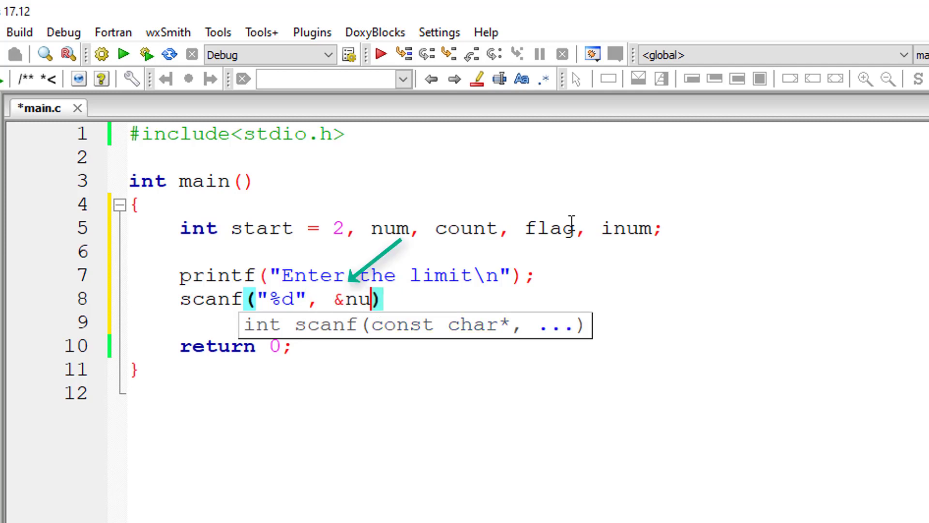
{"action": "type", "text": "m);"}
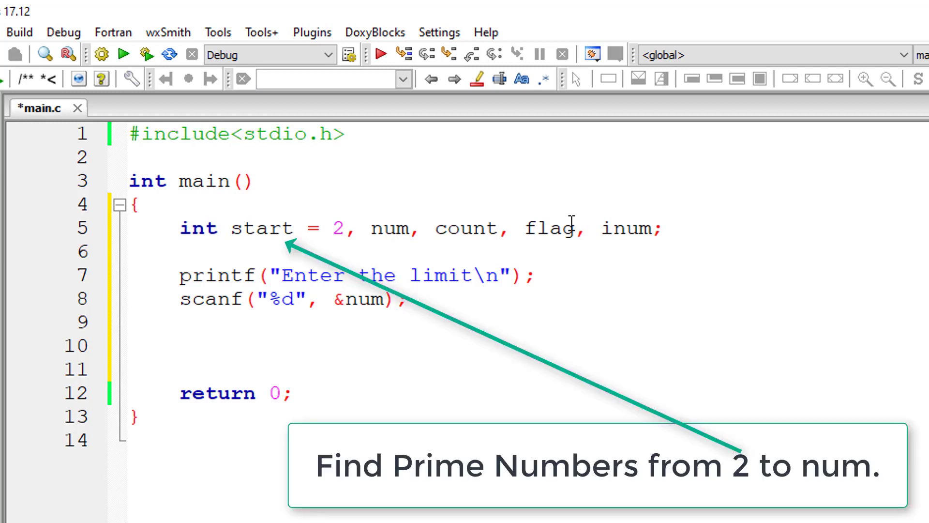
- Write while (start <= num) { start++; } and begin an inner while above the increment
{"action": "type", "text": "wh"}
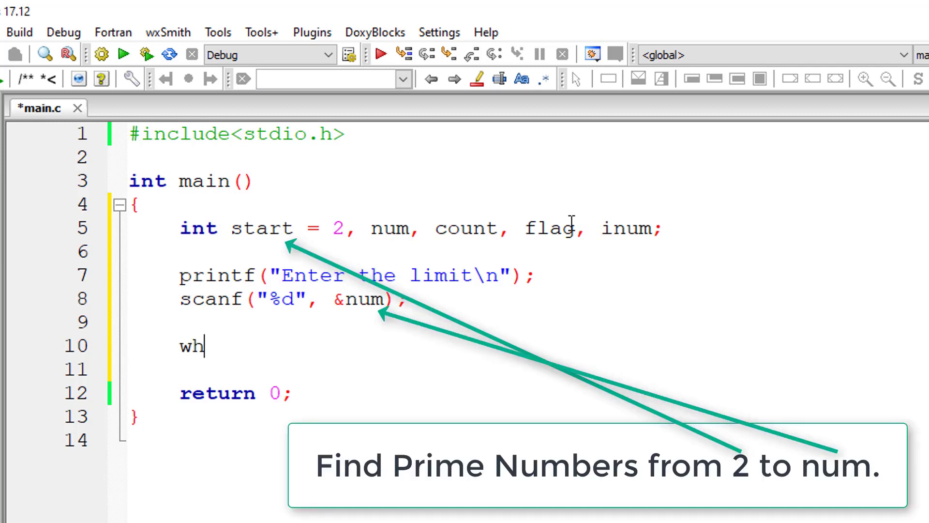
{"action": "type", "text": "ile ()"}
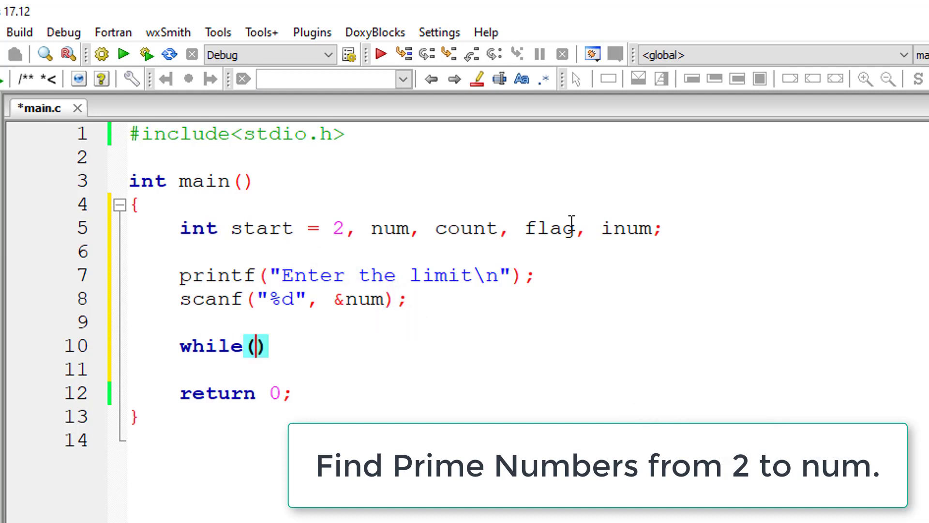
{"action": "type", "text": "start"}
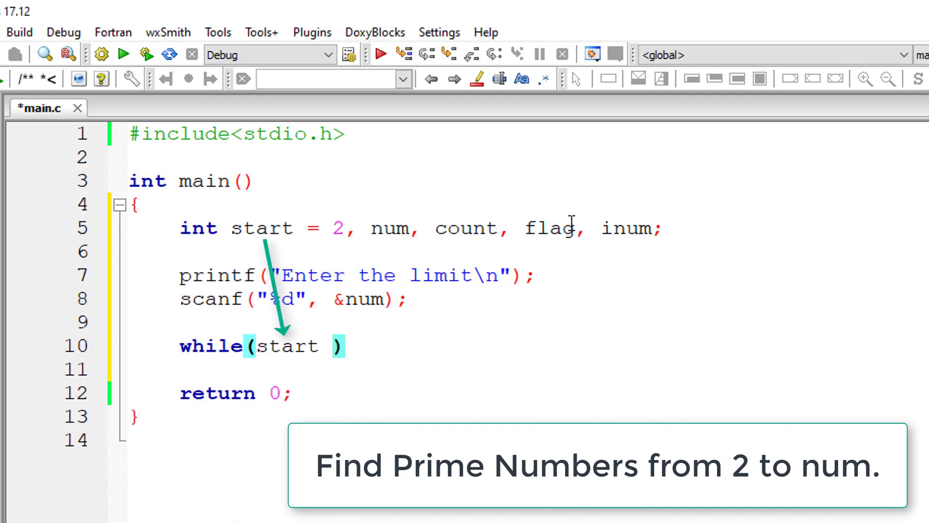
{"action": "type", "text": "<= num"}
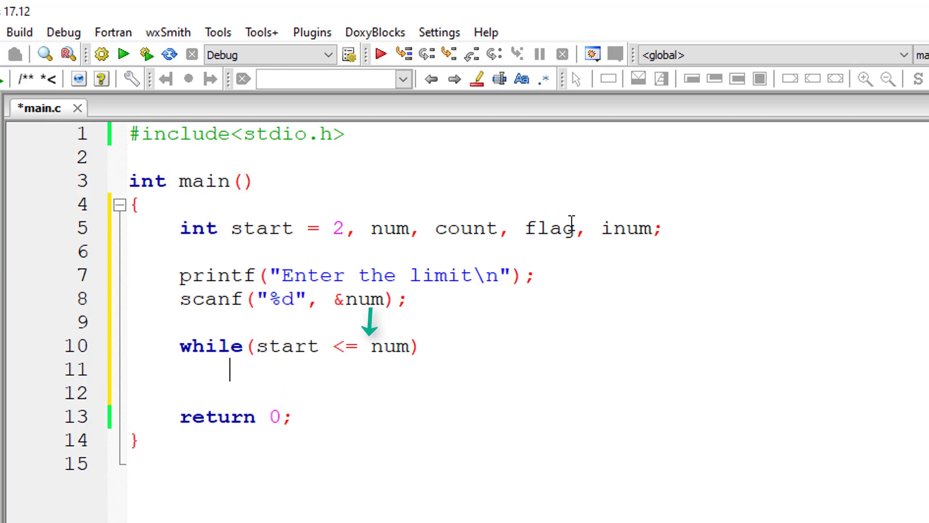
{"action": "type", "text": "start"}
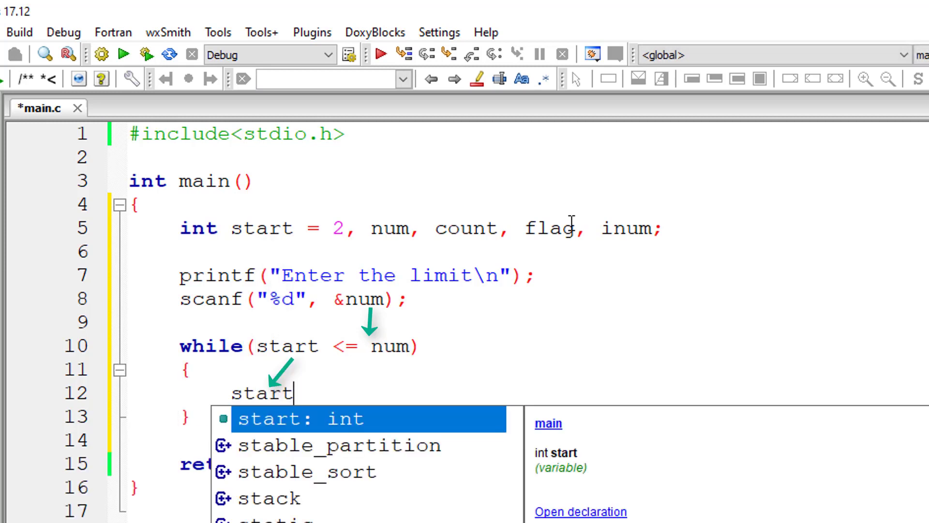
{"action": "type", "text": "++;"}
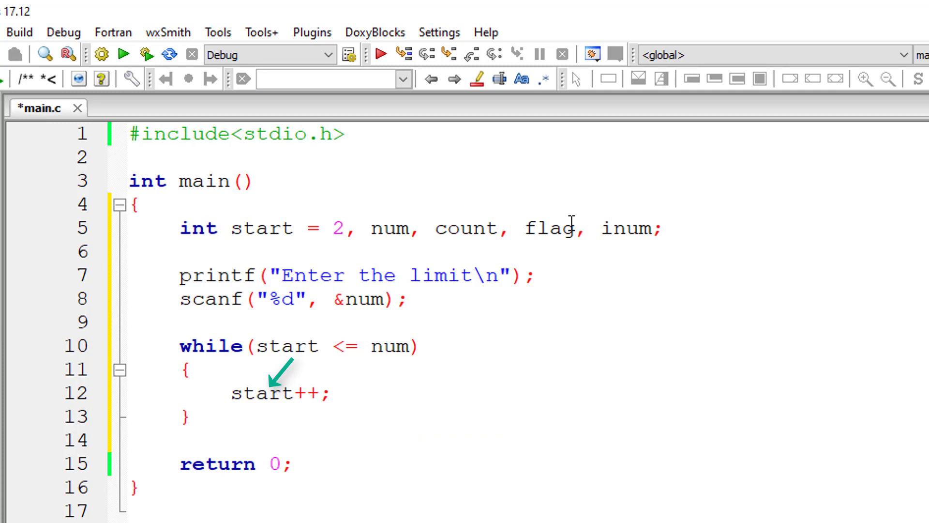
{"action": "key", "text": "enter"}
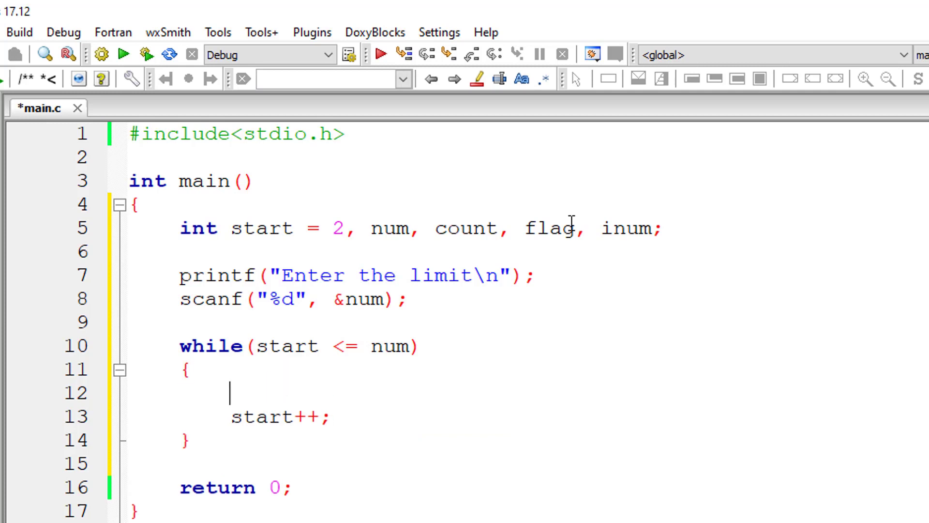
{"action": "type", "text": "whi"}
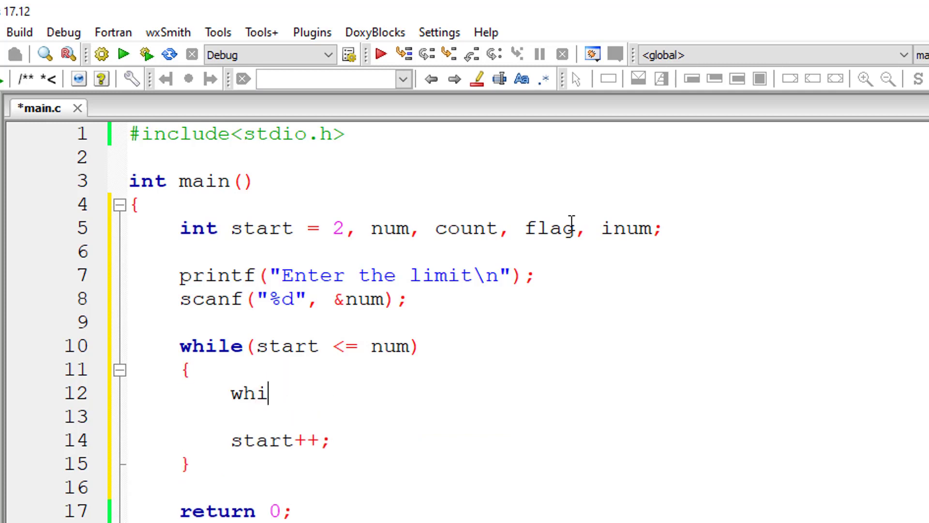
- Complete while(count <= start) and add inum = sqrt(start); above it in the outer loop
{"action": "type", "text": "le()"}
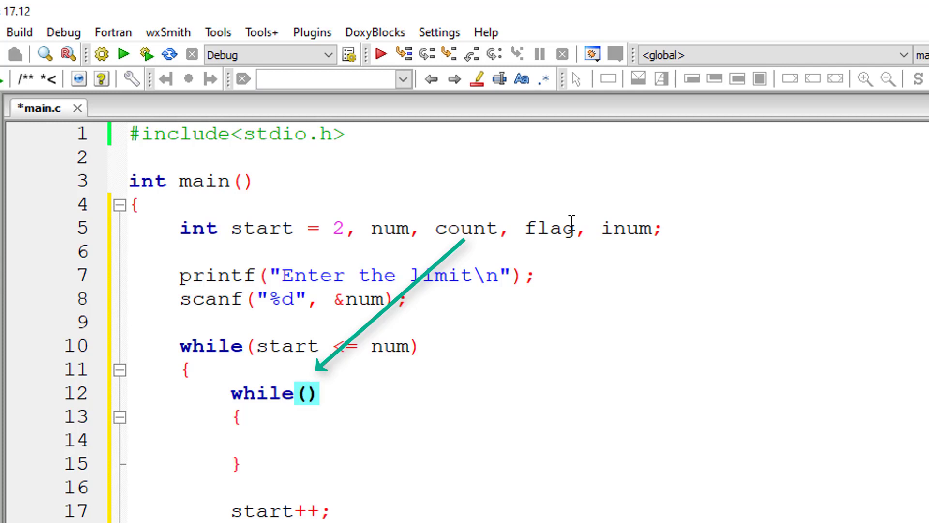
{"action": "type", "text": "count"}
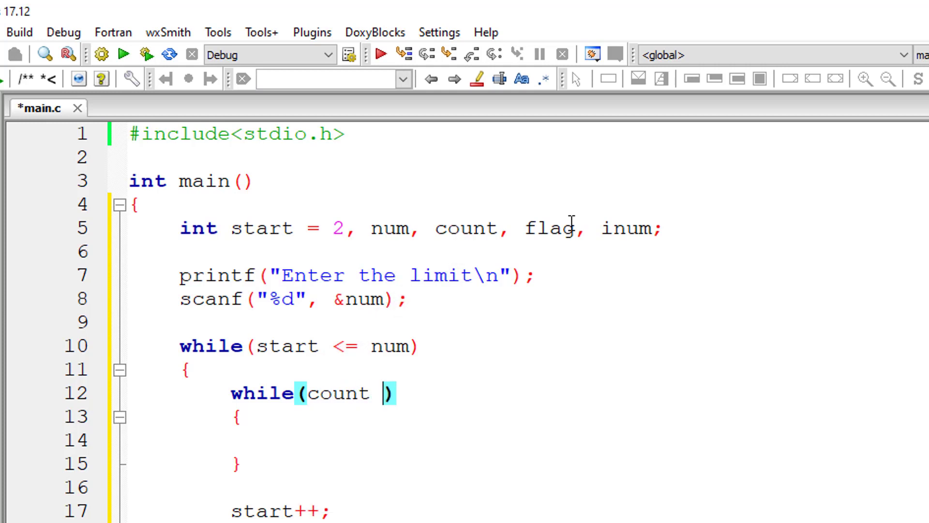
{"action": "type", "text": "<="}
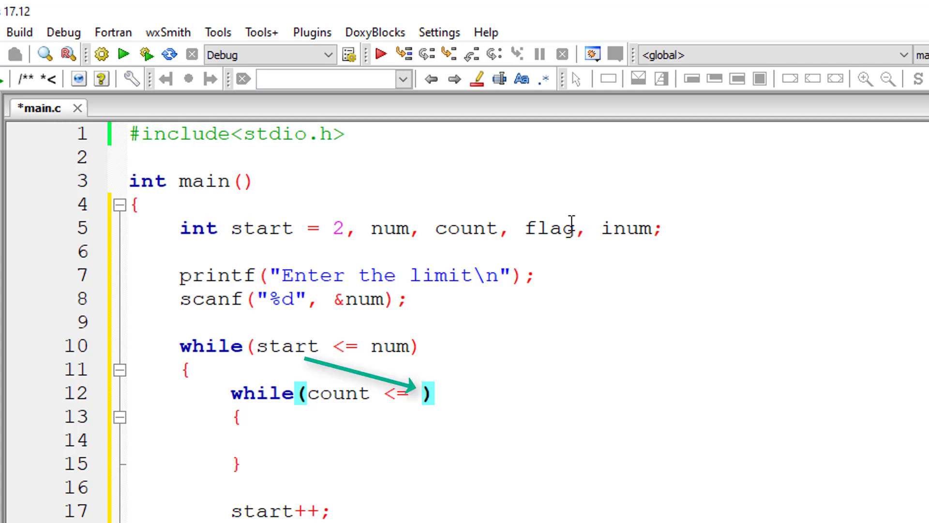
{"action": "type", "text": "start"}
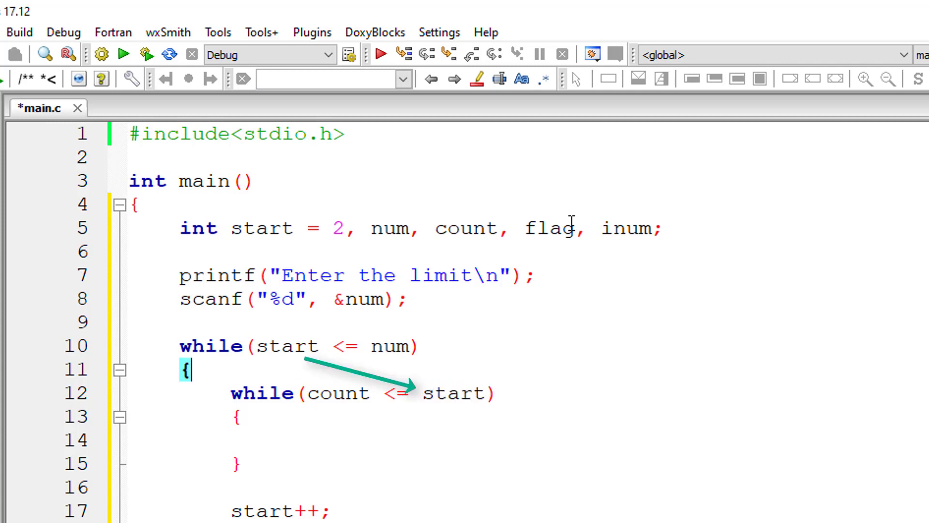
{"action": "type", "text": "inum = s"}
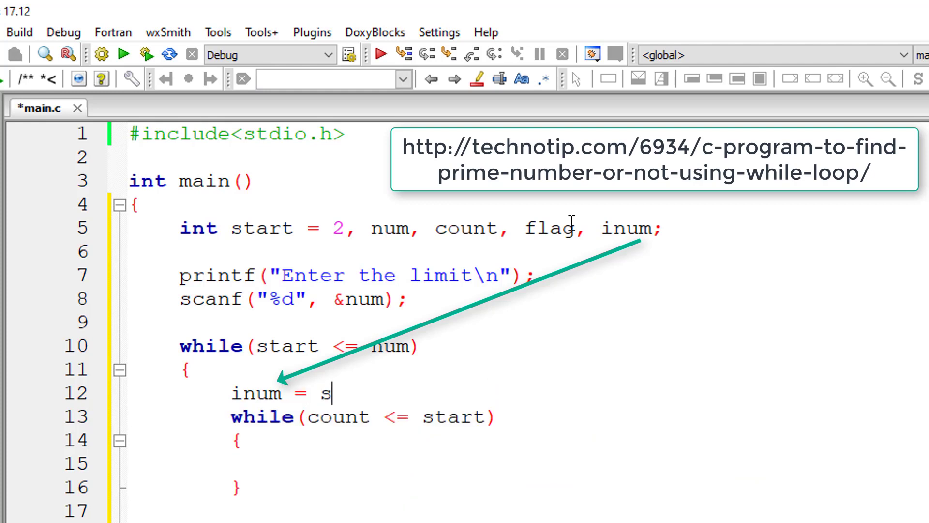
{"action": "type", "text": "qrt("}
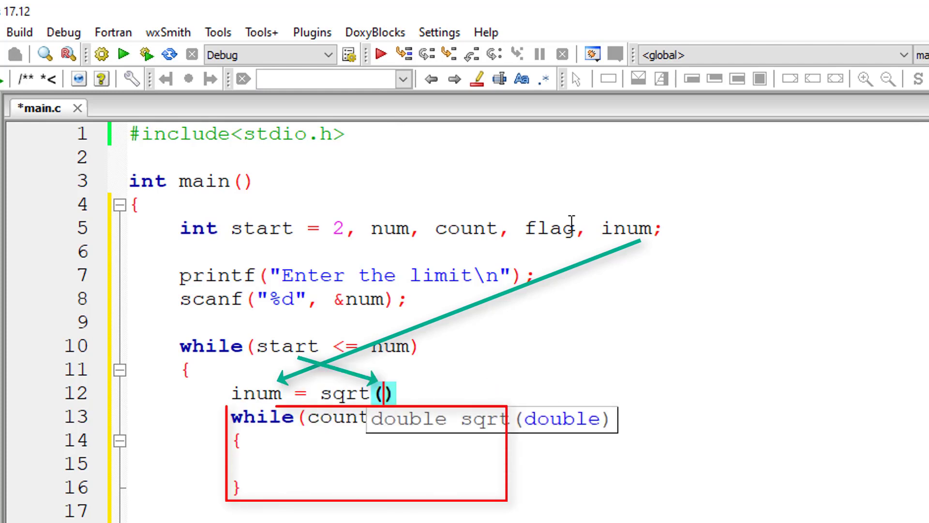
{"action": "type", "text": "start"}
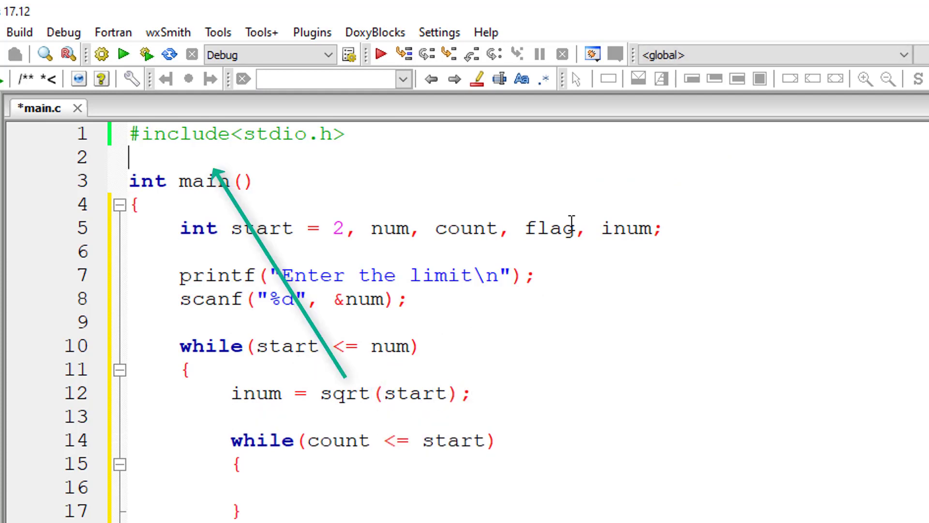
- Add #include<math.h> on line 2 and count= 2; above the inner loop
{"action": "type", "text": "#include<math.h>"}
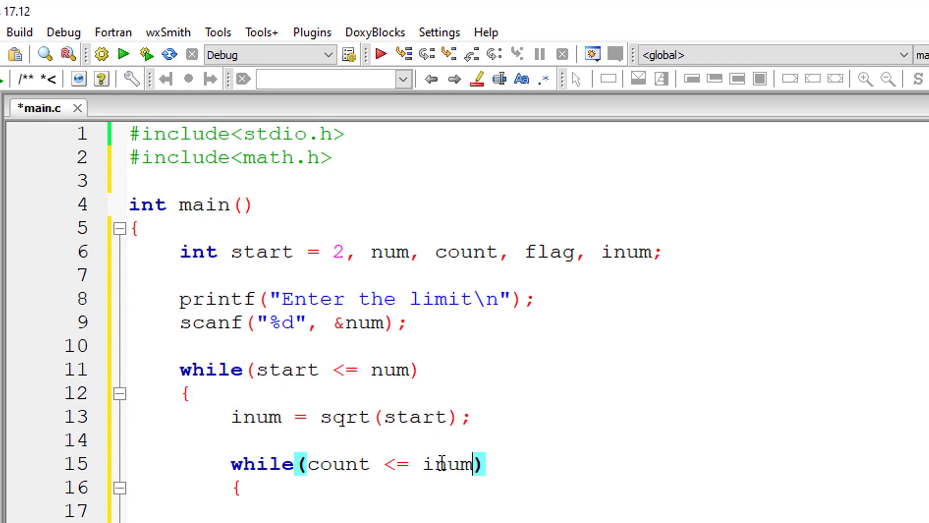
{"action": "mouse_move", "coordinate": [411, 507]}
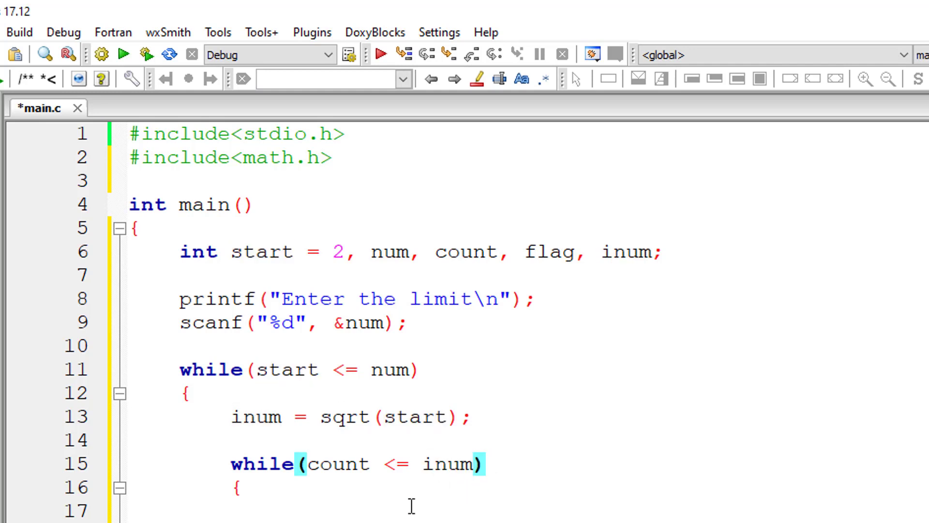
{"action": "double_click", "coordinate": [334, 463]}
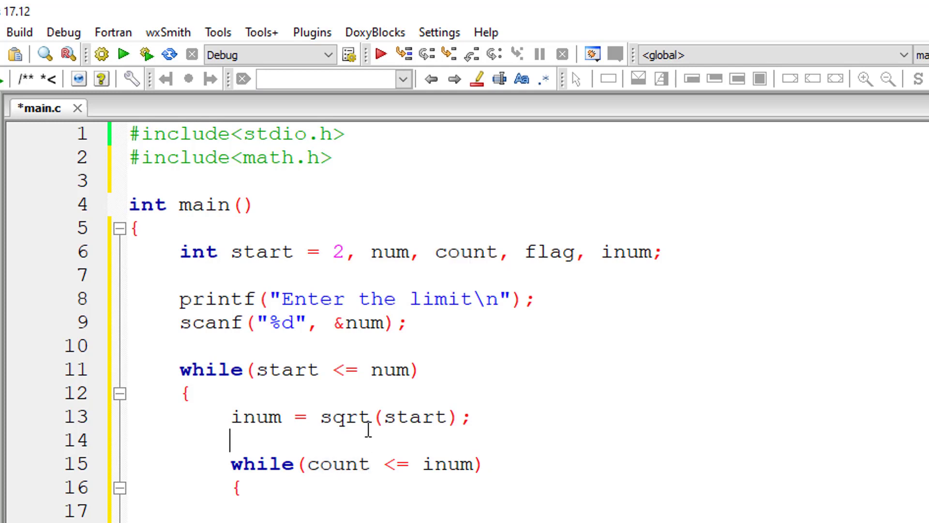
{"action": "type", "text": "count="}
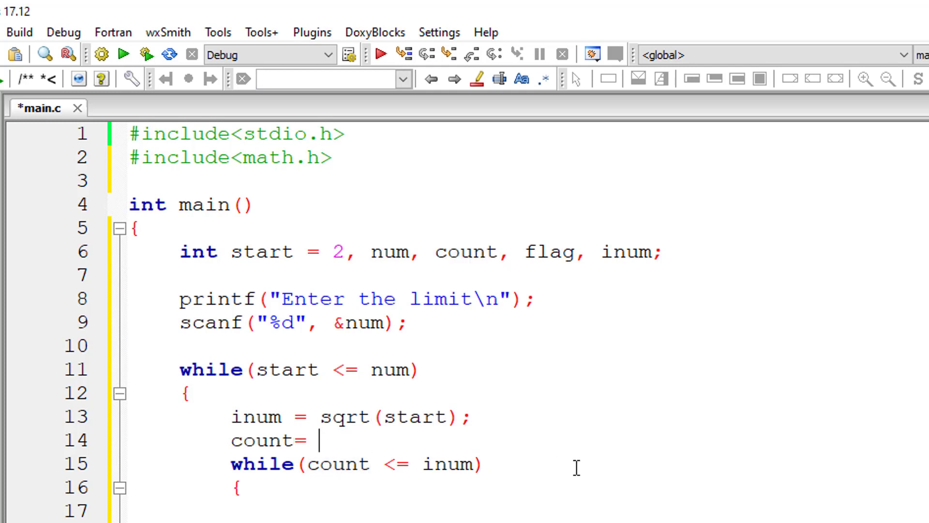
{"action": "type", "text": "2;"}
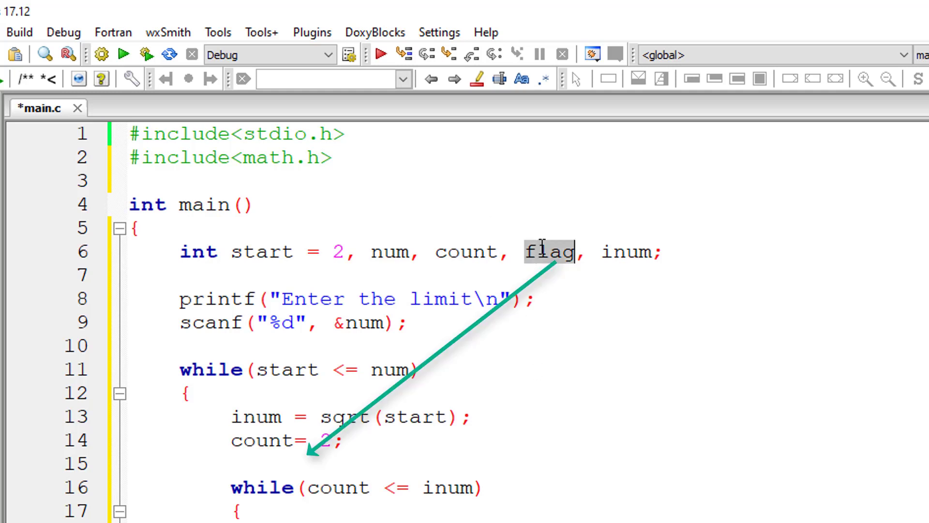
- Add flag = 1; before the inner loop and move into its empty body
{"action": "type", "text": "flag"}
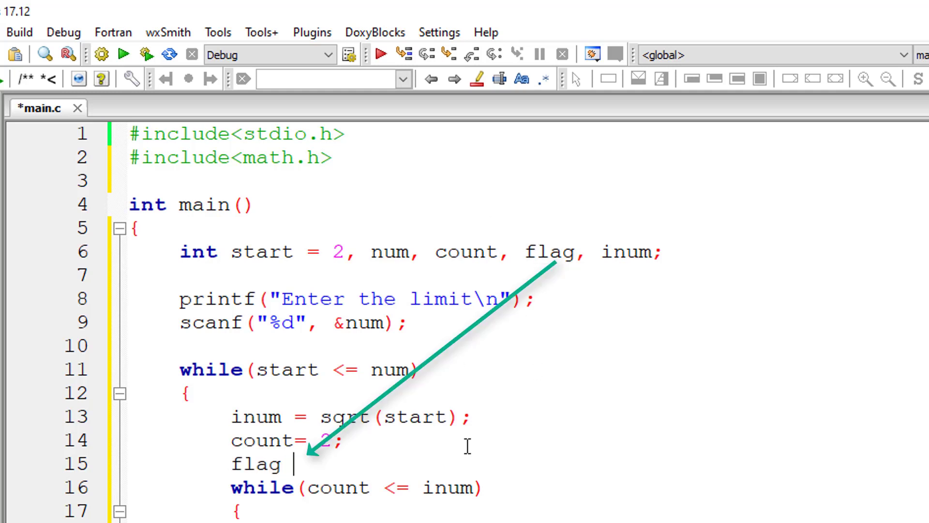
{"action": "type", "text": "= 1;"}
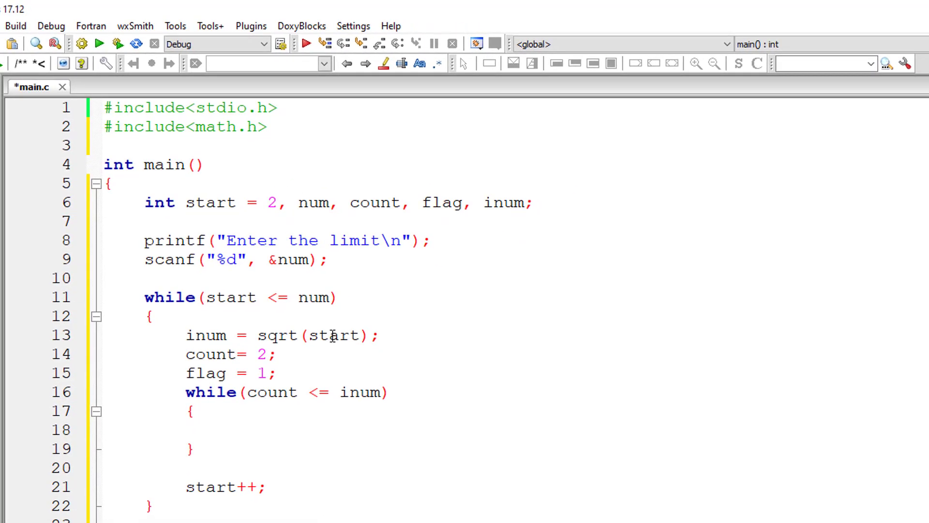
{"action": "double_click", "coordinate": [329, 336]}
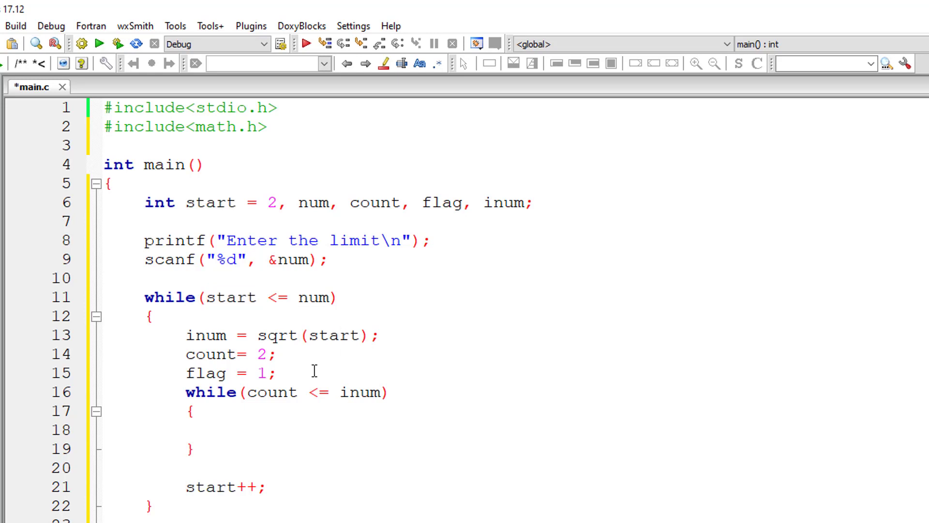
- Write if(start%count == 0) { flag = 0; break; } inside the inner loop
{"action": "type", "text": "if"}
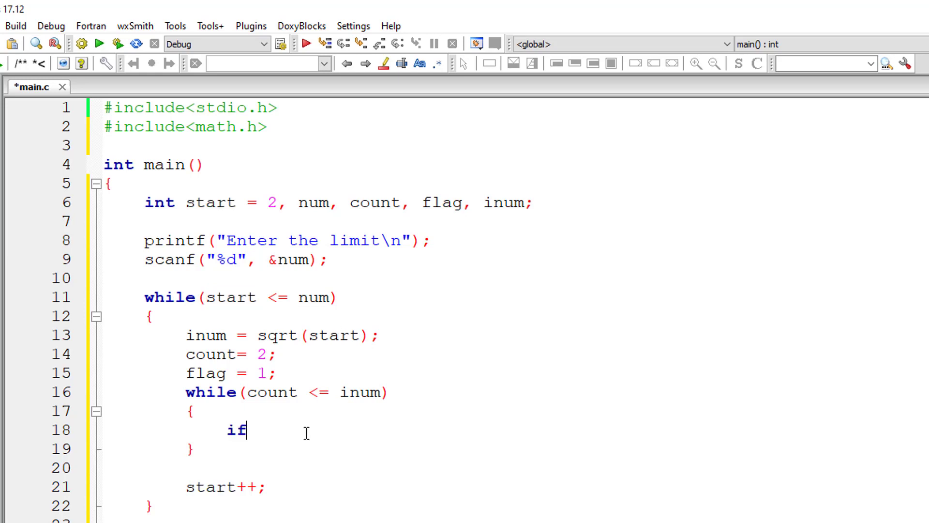
{"action": "type", "text": "()"}
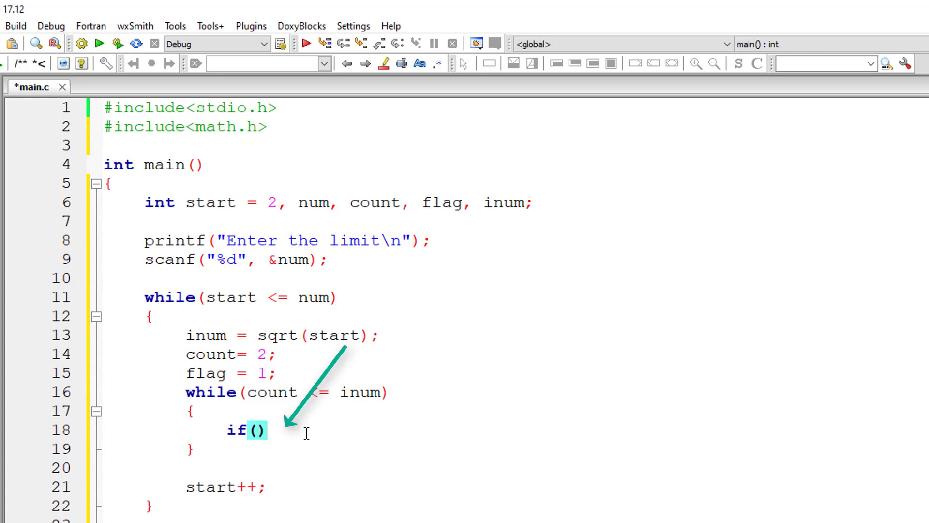
{"action": "type", "text": "st"}
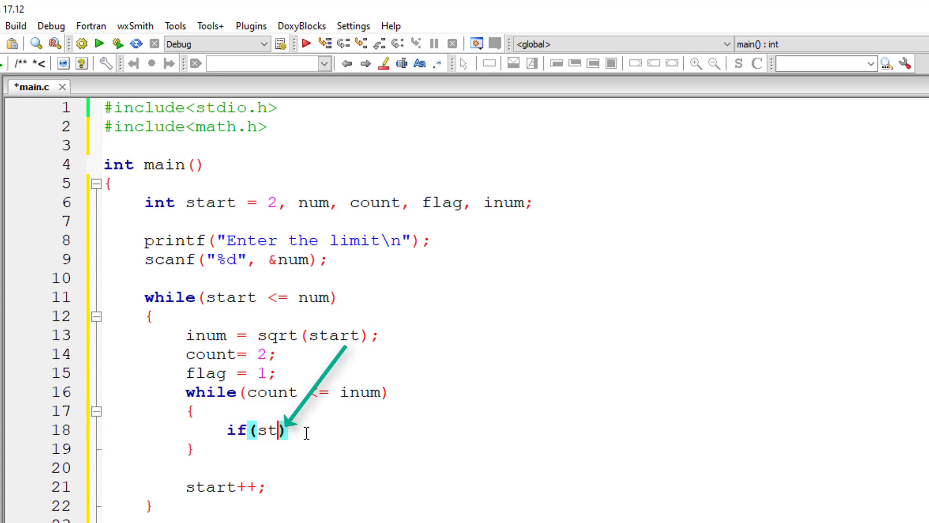
{"action": "type", "text": "art%count == 0"}
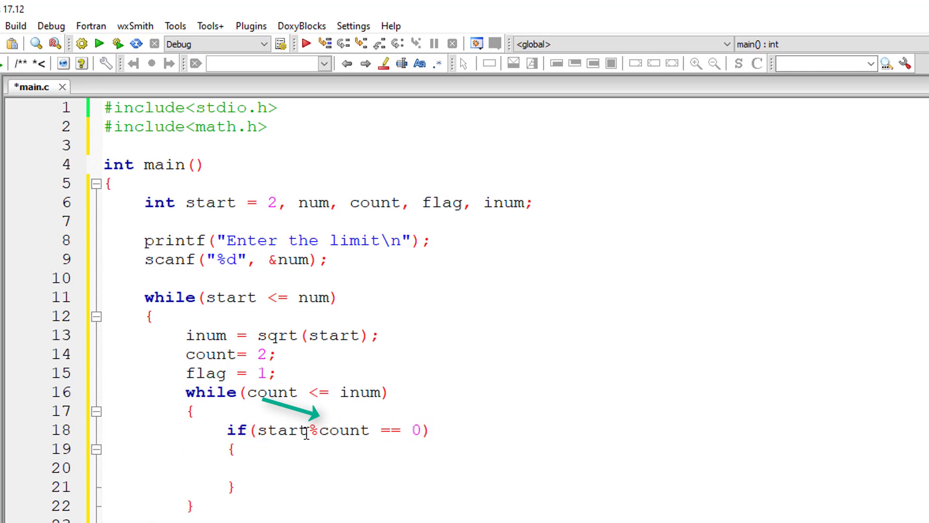
{"action": "type", "text": "flag ="}
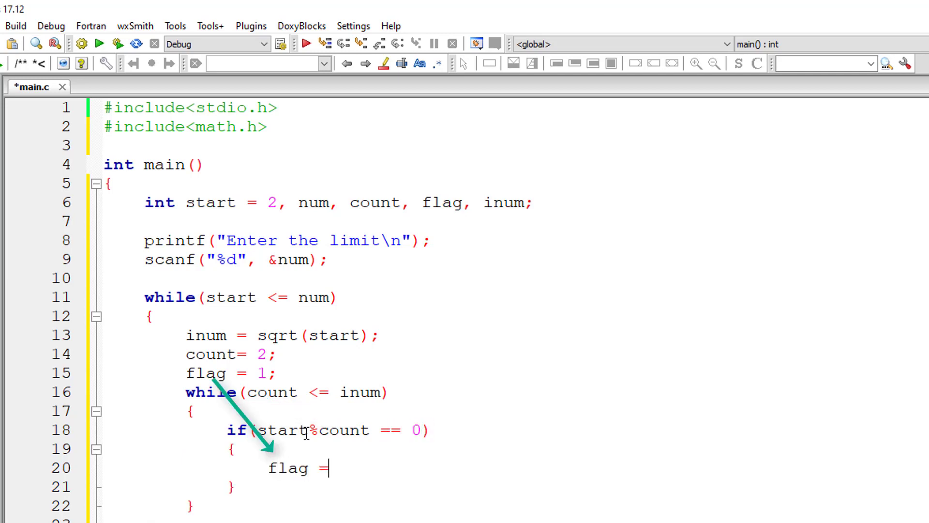
{"action": "type", "text": "0;"}
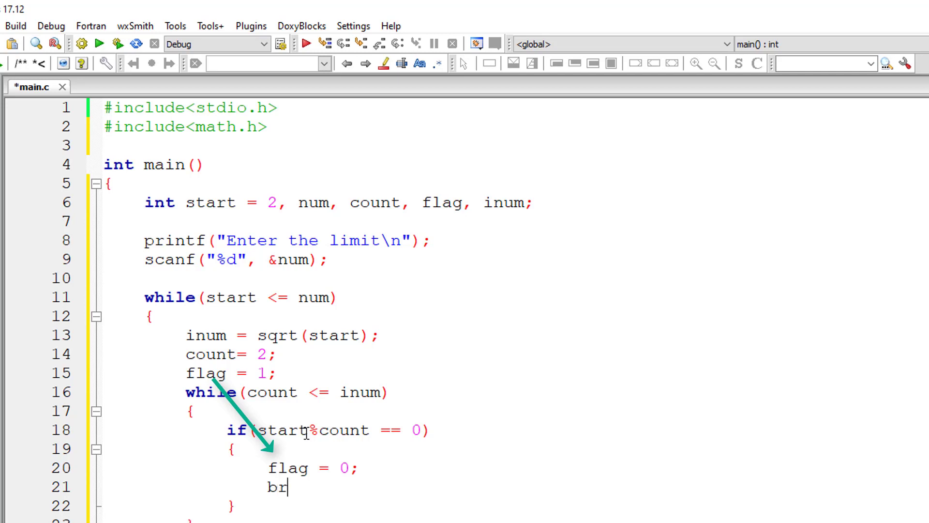
{"action": "type", "text": "eak;"}
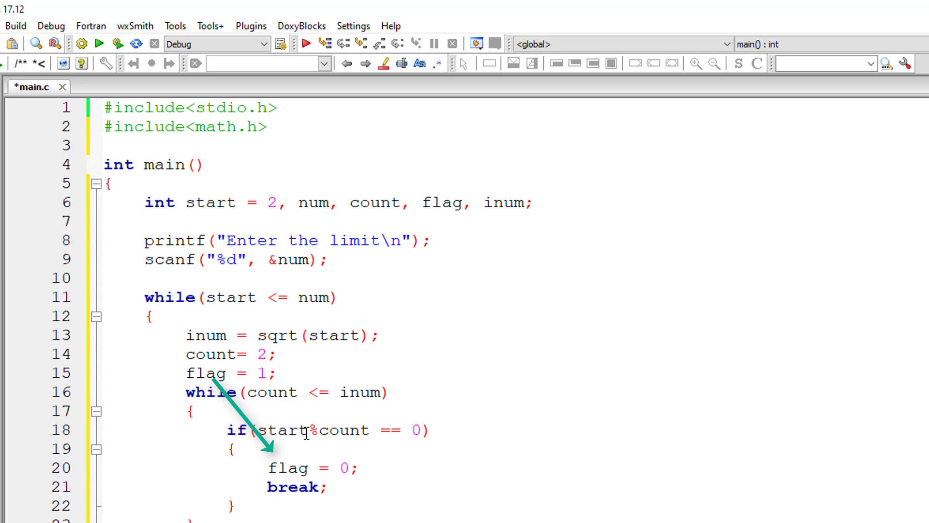
- Move to the line after the inner loop and begin the if(flag) check
{"action": "scroll", "scroll_direction": "down", "scroll_amount": 3}
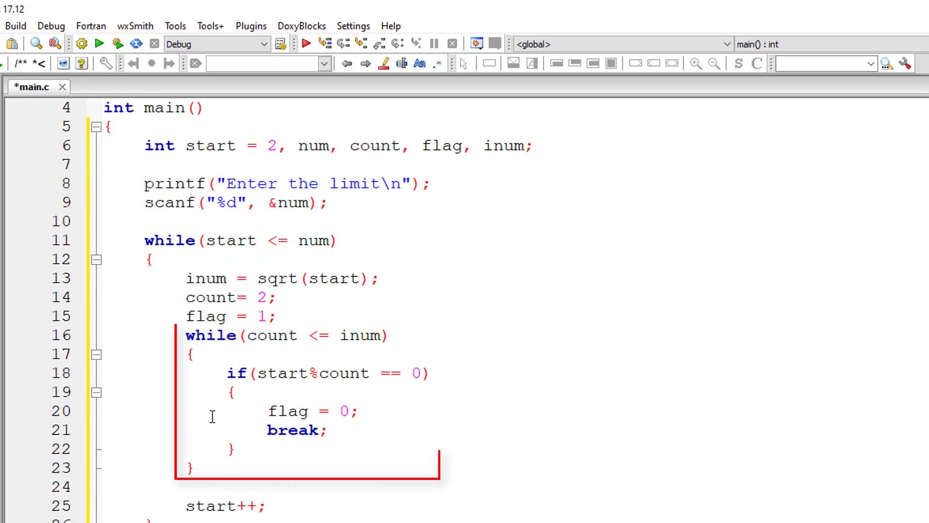
{"action": "left_click", "coordinate": [195, 467]}
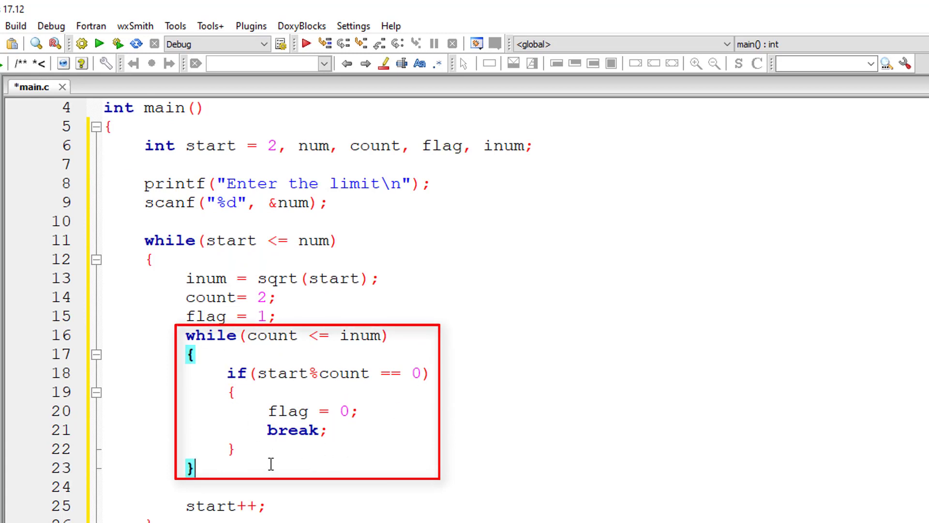
{"action": "type", "text": "i"}
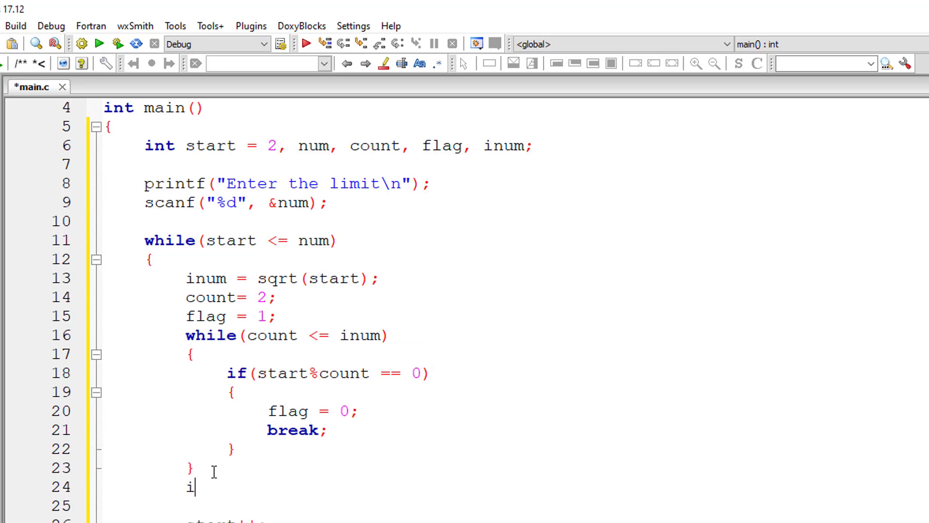
- Write if(flag) printf("%d ", start); after the inner loop and add count++; inside it
{"action": "type", "text": "f(flag ="}
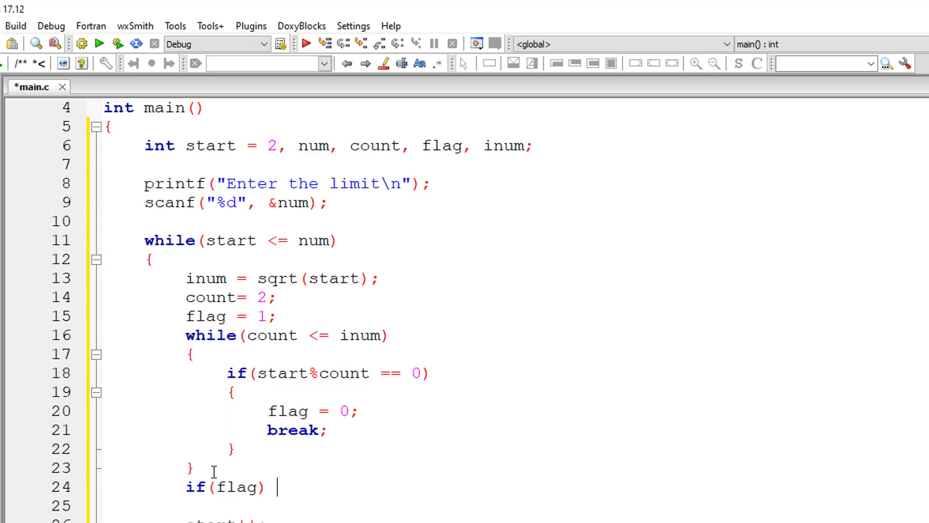
{"action": "type", "text": "printf("}
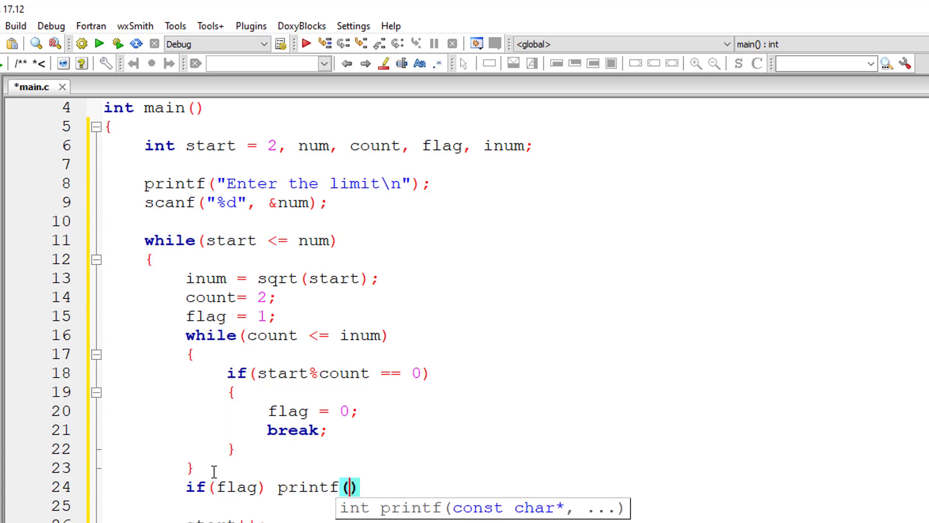
{"action": "type", "text": "\"%d\""}
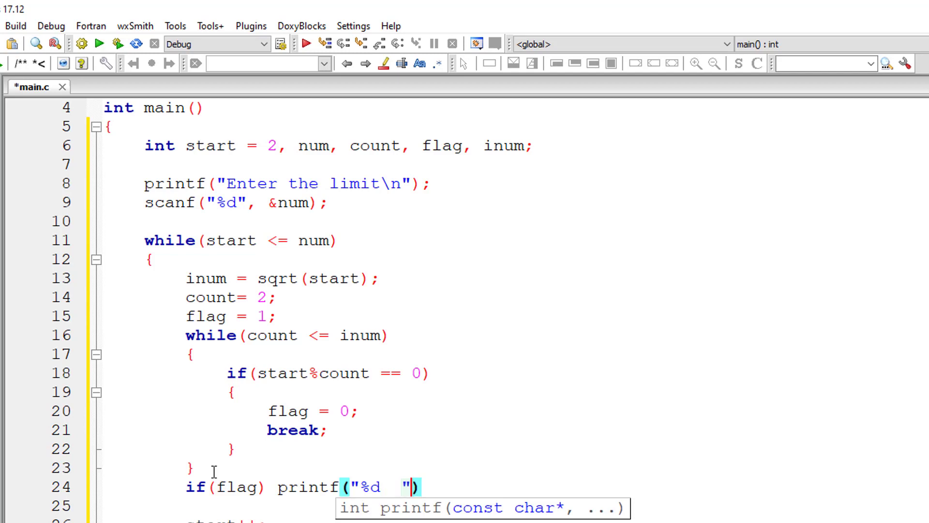
{"action": "type", "text": ","}
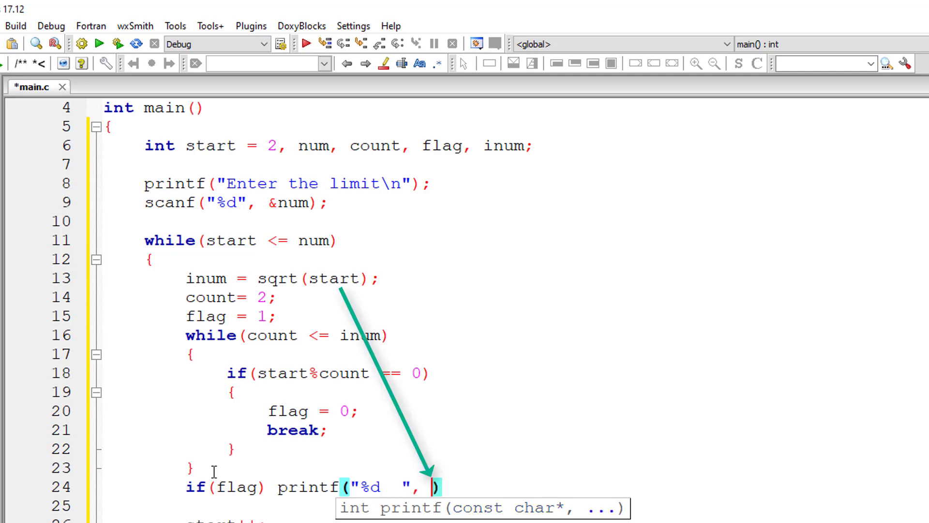
{"action": "type", "text": "start"}
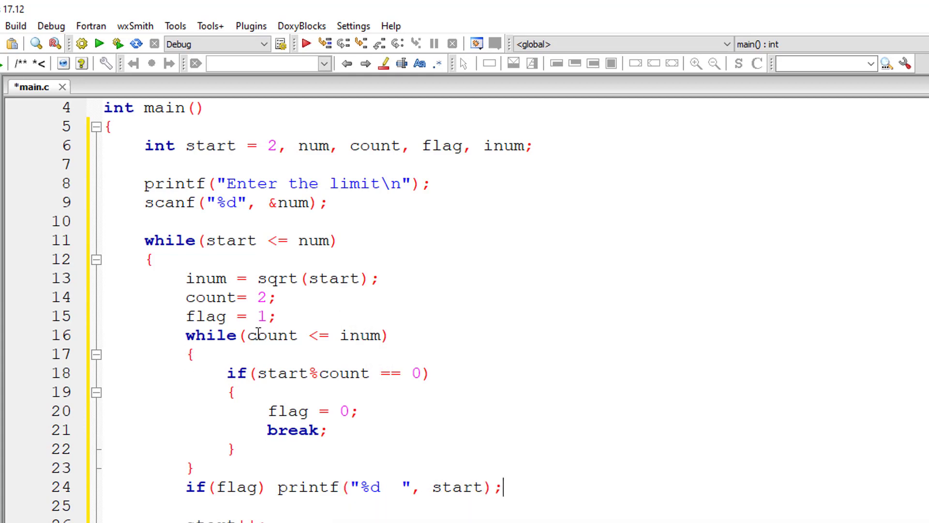
{"action": "double_click", "coordinate": [271, 335]}
{"action": "type", "text": "count++;"}
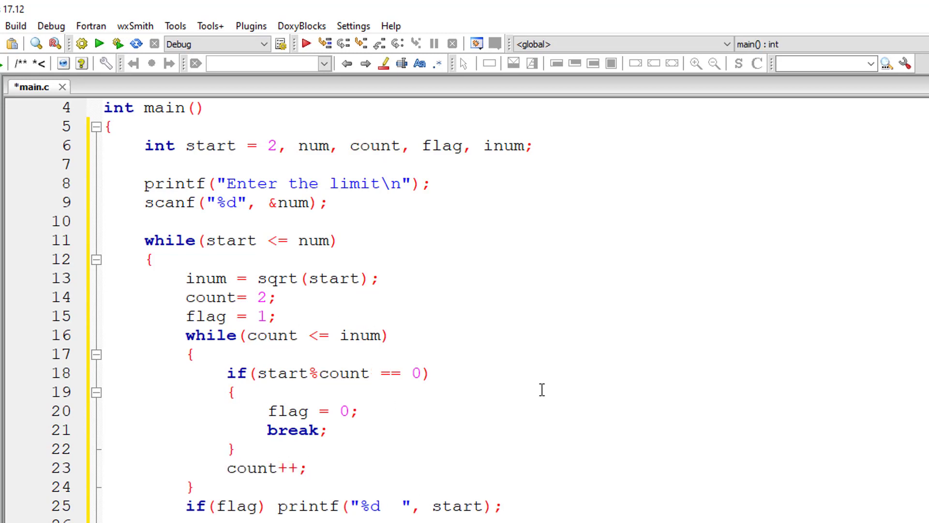
{"action": "scroll", "scroll_direction": "down", "scroll_amount": 3}
{"action": "type", "text": "printf("}
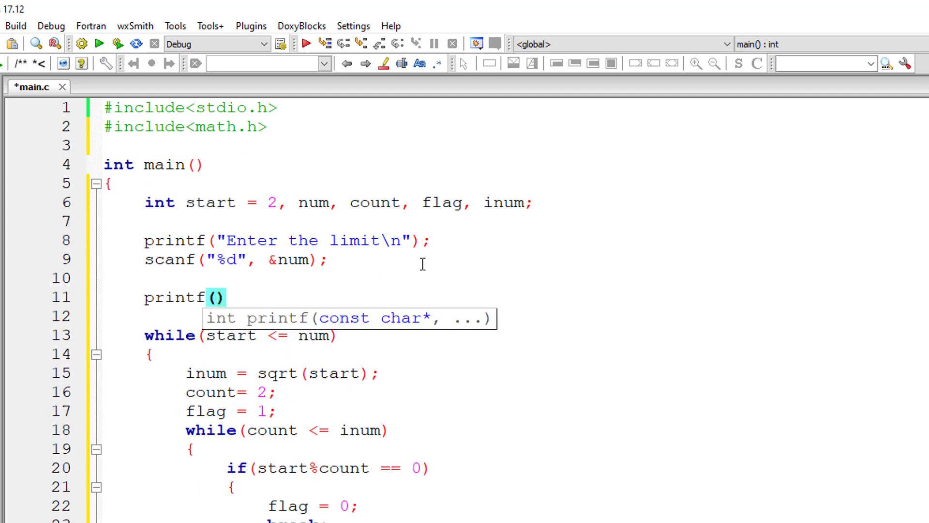
- Add printf("\n\nPrime numbers from 2 to %d are:\n", num); heading before the loop
{"action": "type", "text": "\"\\n\\n\""}
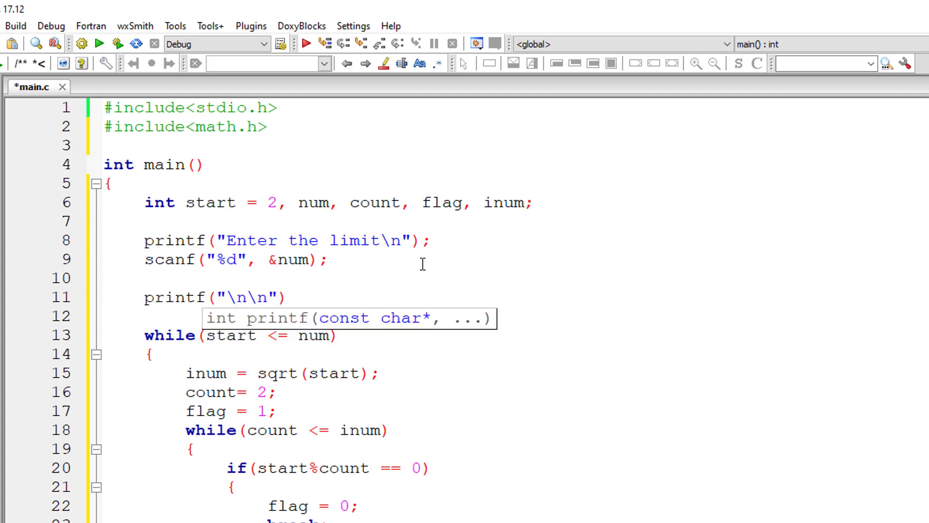
{"action": "type", "text": "Prime"}
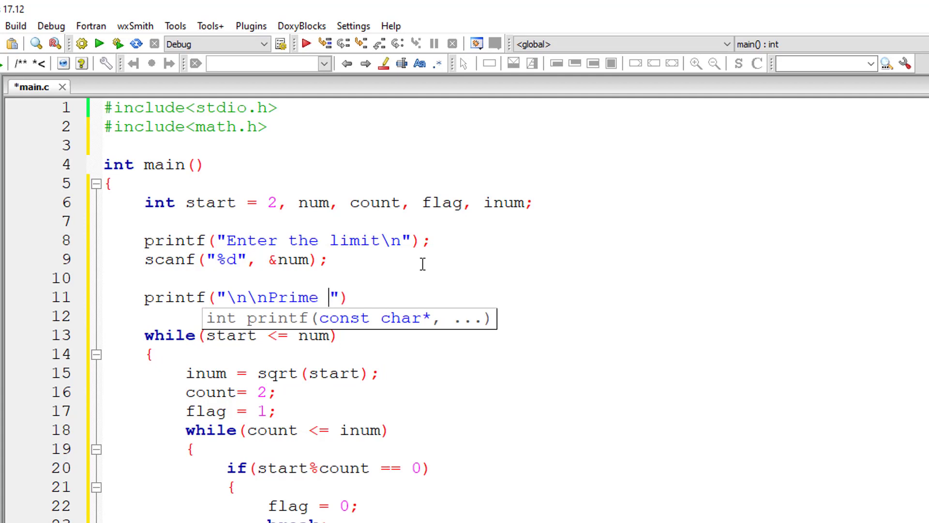
{"action": "type", "text": "numbers fr"}
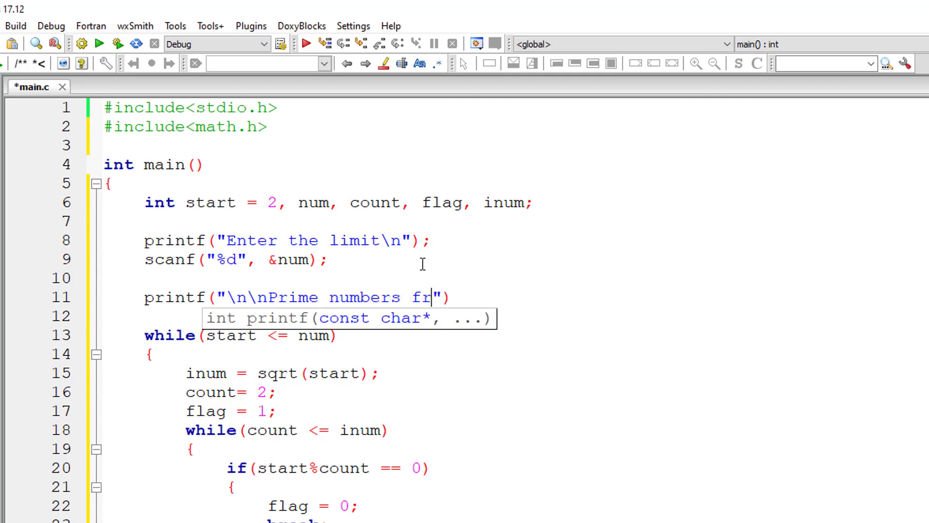
{"action": "type", "text": "om 2 to %d are:\\n"}
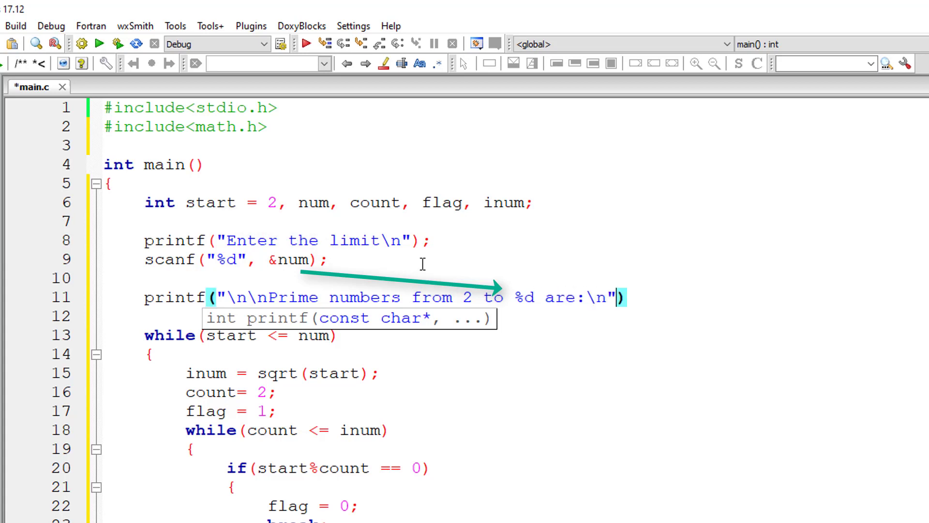
{"action": "type", "text": ", num"}
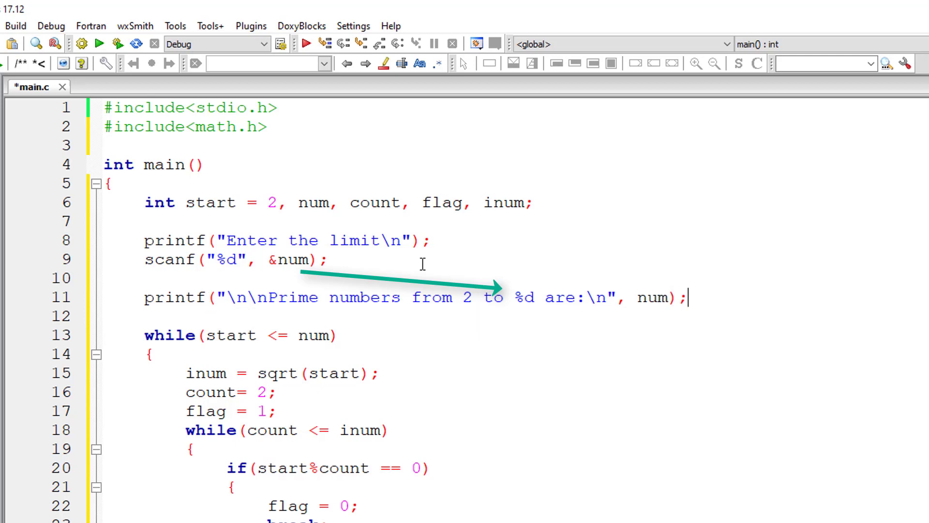
{"action": "scroll", "scroll_direction": "down", "scroll_amount": 3}
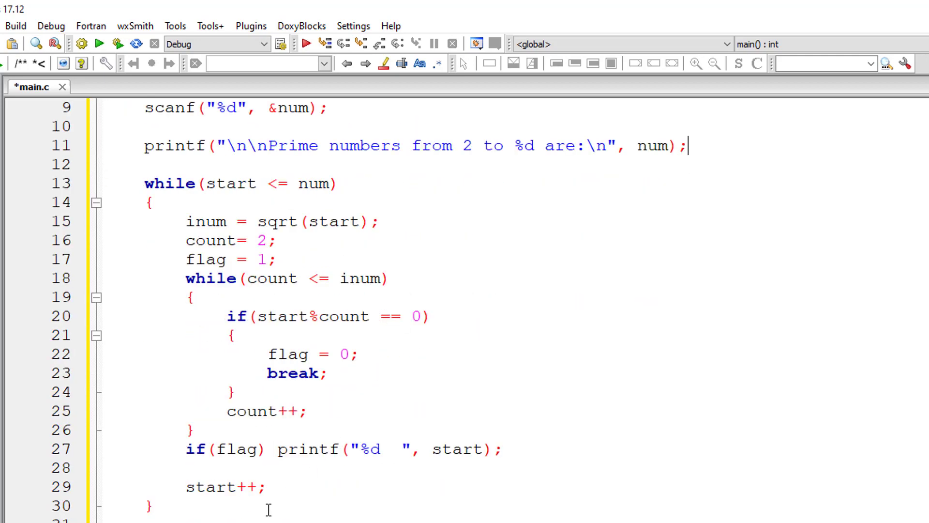
{"action": "type", "text": "p"}
{"action": "type", "text": "50"}
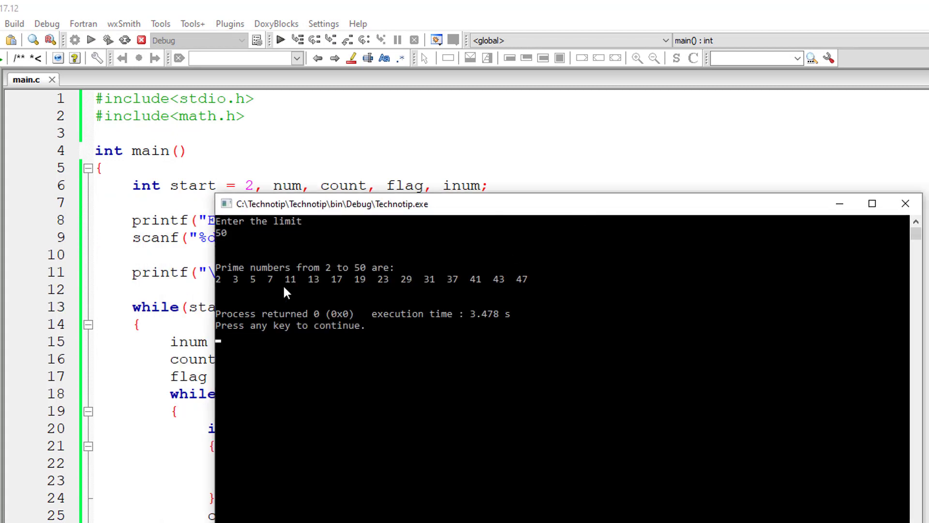
{"action": "mouse_move", "coordinate": [234, 290]}
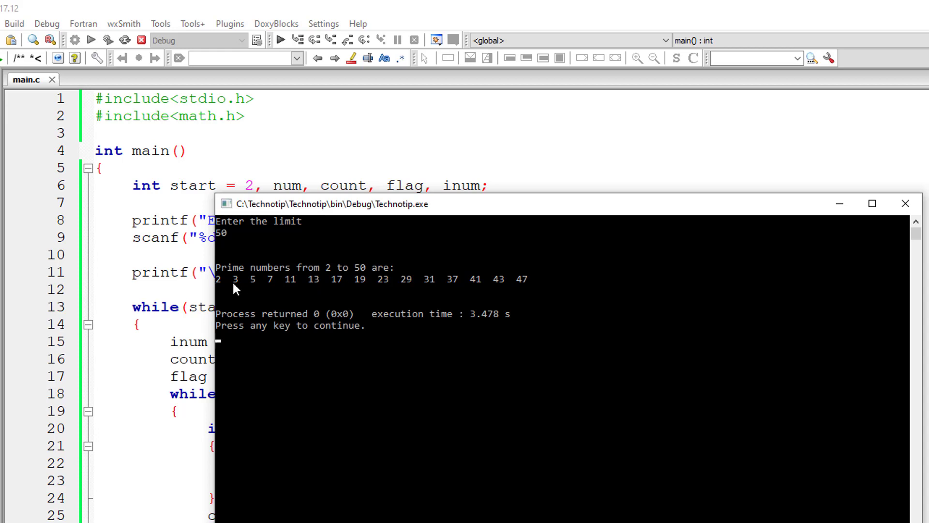
{"action": "mouse_move", "coordinate": [521, 282]}
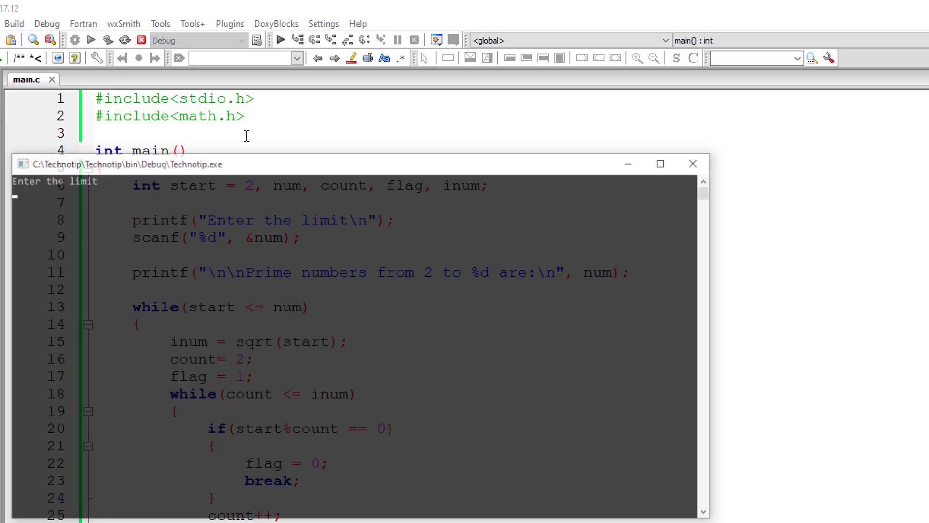
- Enter limit 75 so primes through 73 print, then close the console window
{"action": "type", "text": "7"}
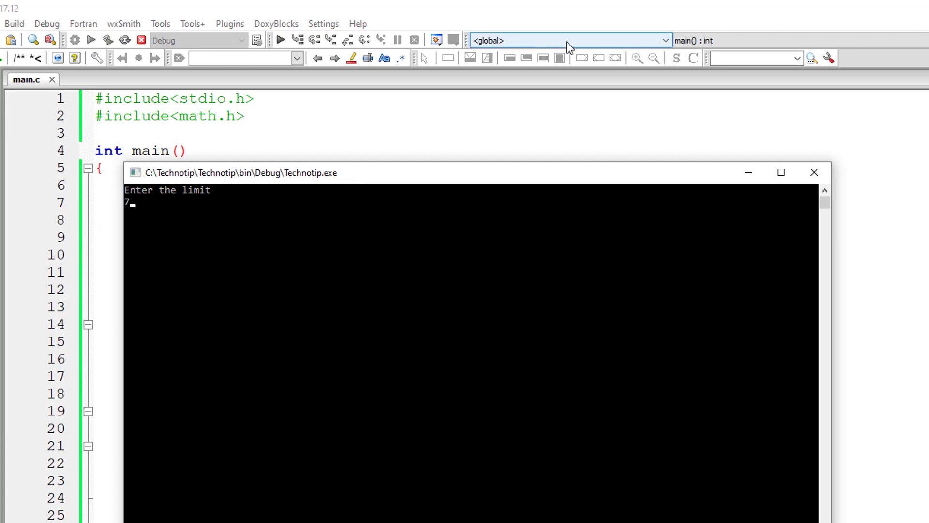
{"action": "type", "text": "5"}
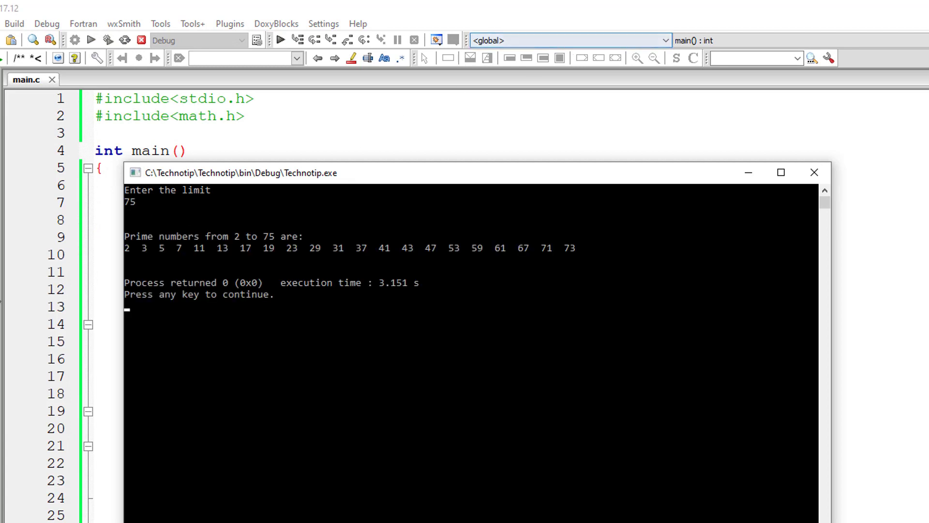
{"action": "left_click_drag", "start_coordinate": [240, 172], "coordinate": [223, 173]}
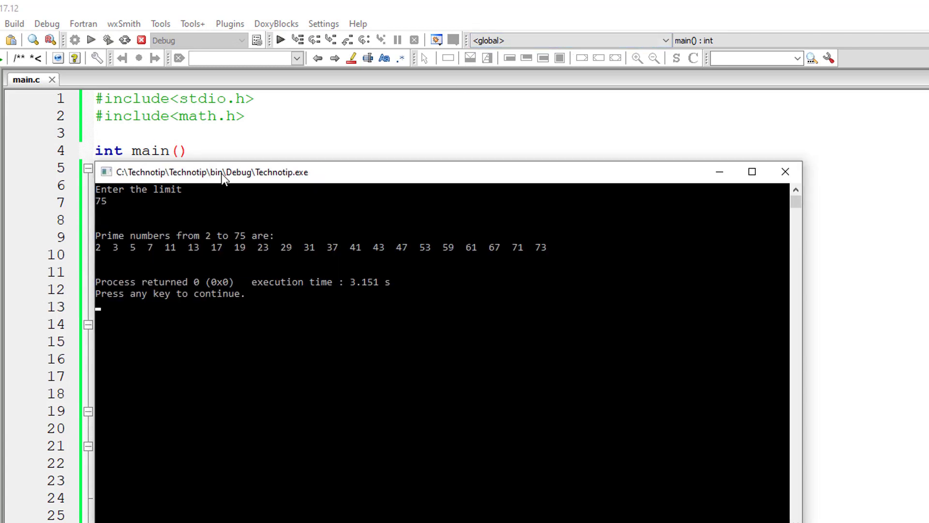
{"action": "mouse_move", "coordinate": [544, 257]}
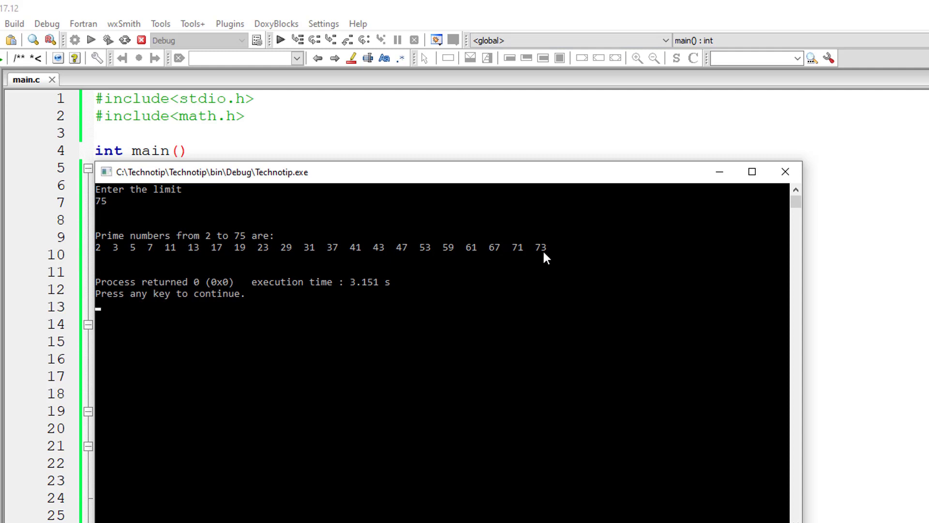
{"action": "mouse_move", "coordinate": [785, 171]}
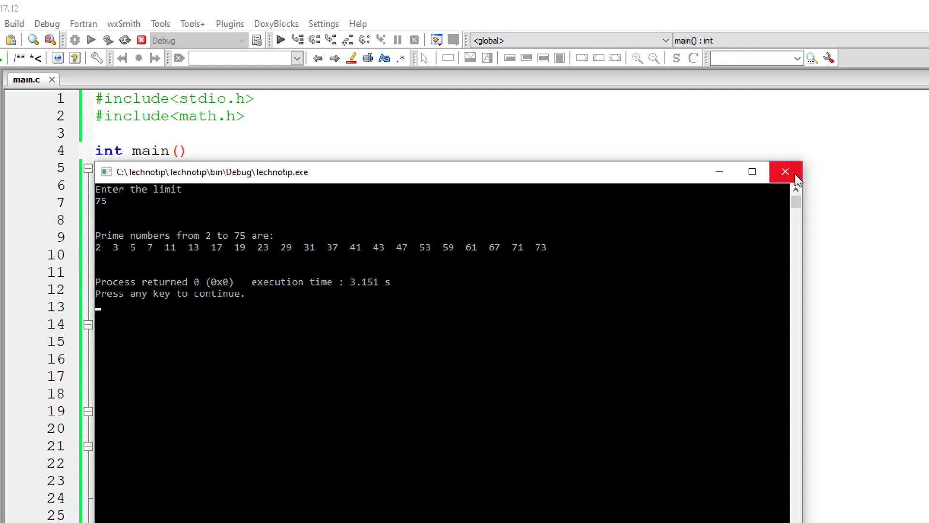
{"action": "left_click", "coordinate": [784, 172]}
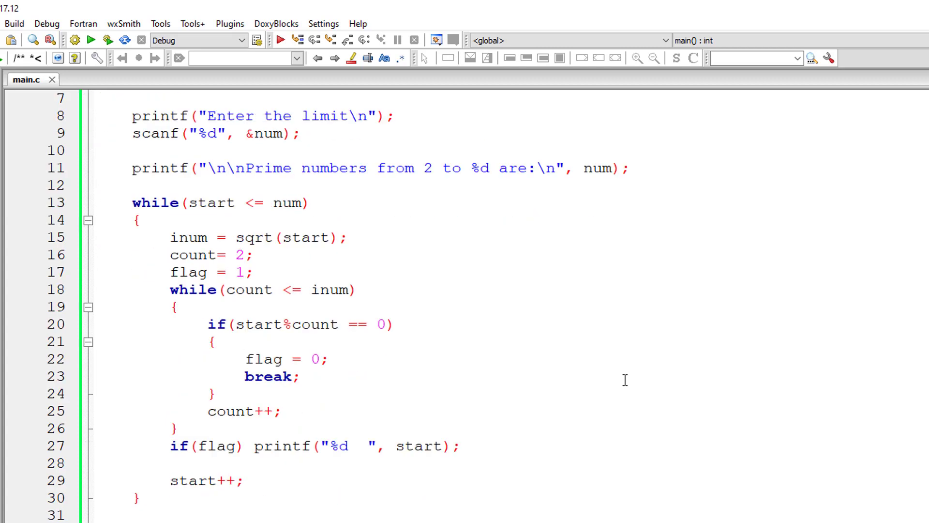